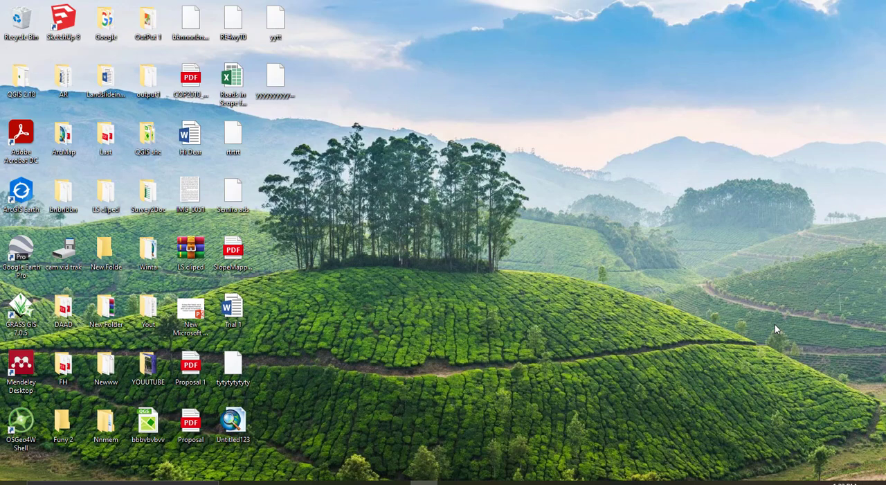
mouse_move(674, 203)
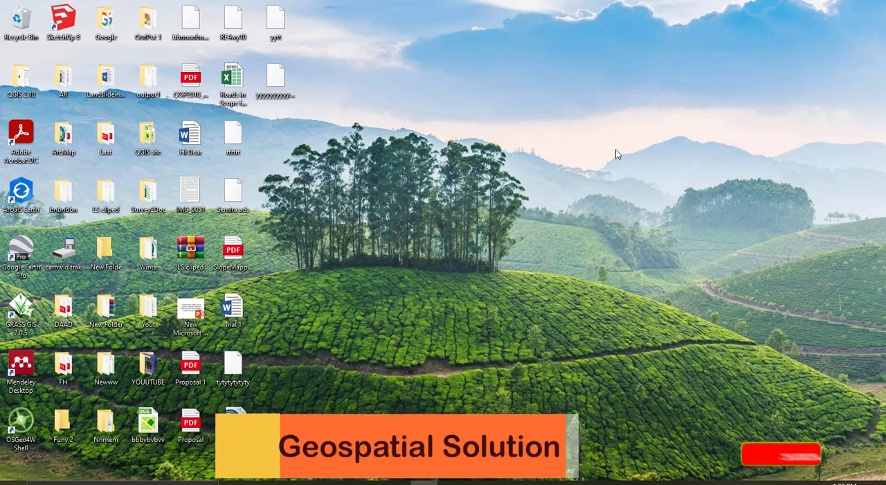
Step: Refresh the desktop, then open and cancel the Add Data dialog without adding anything
right_click(617, 154)
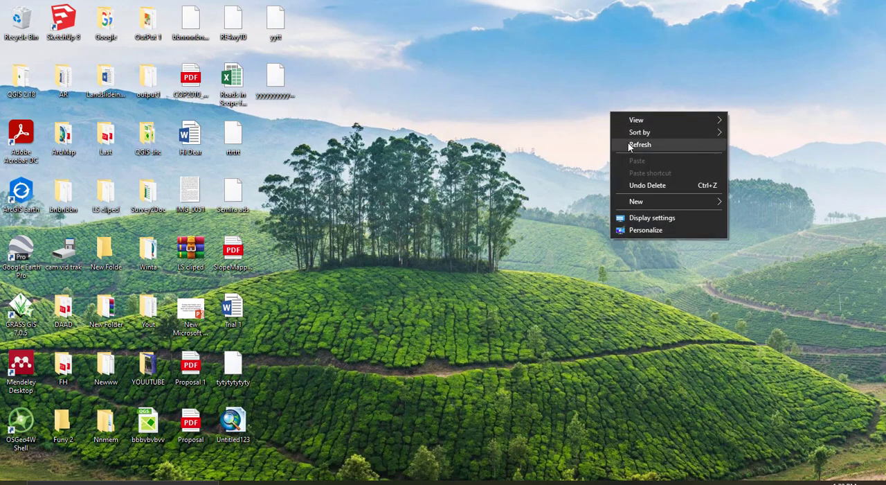
click(641, 144)
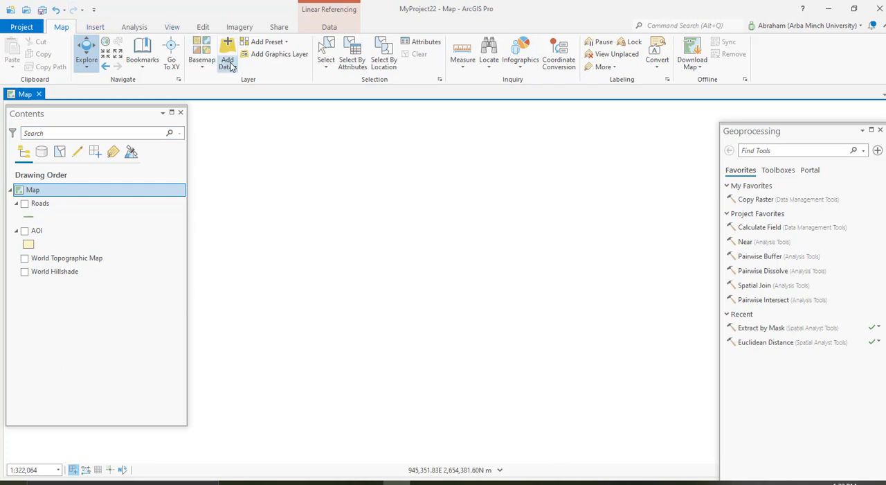
click(227, 52)
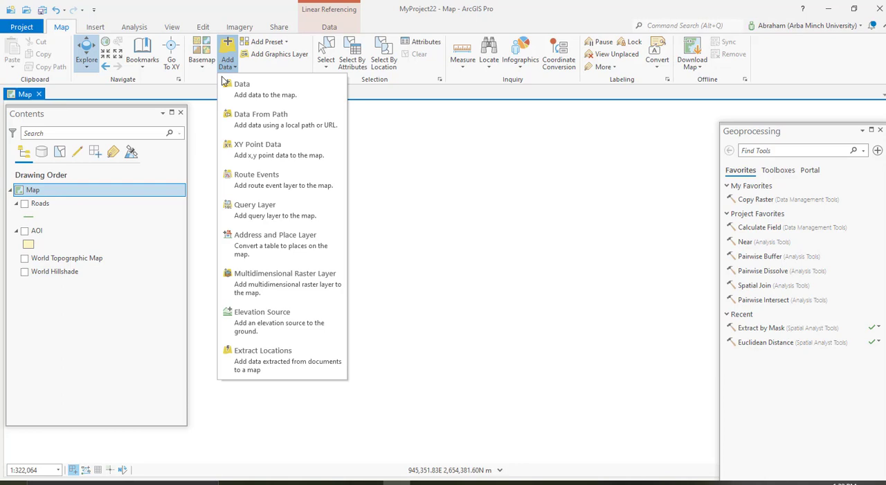
mouse_move(263, 88)
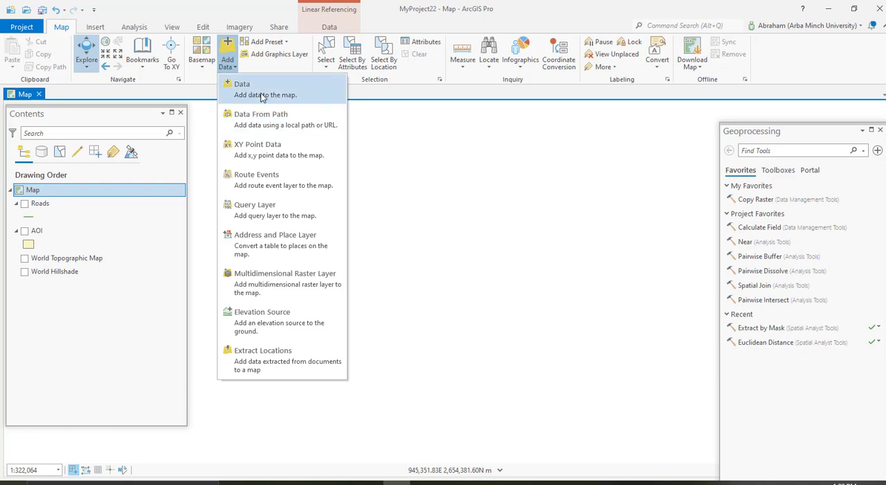
click(242, 90)
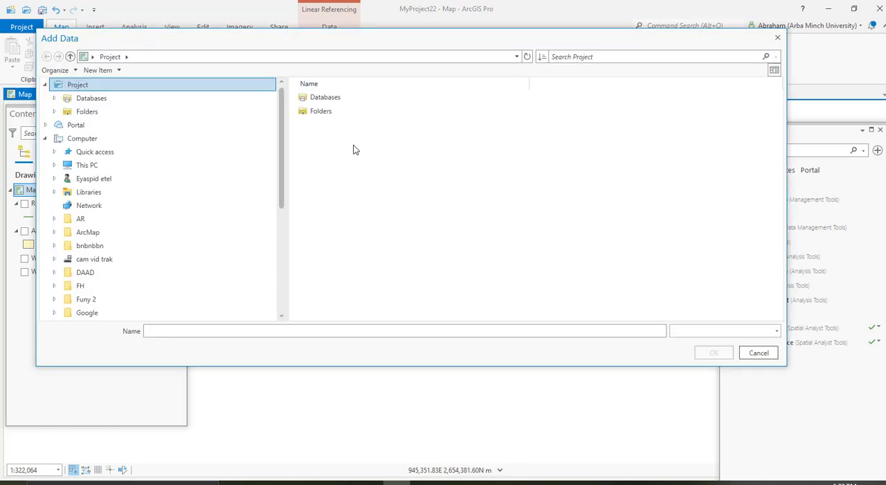
mouse_move(43, 168)
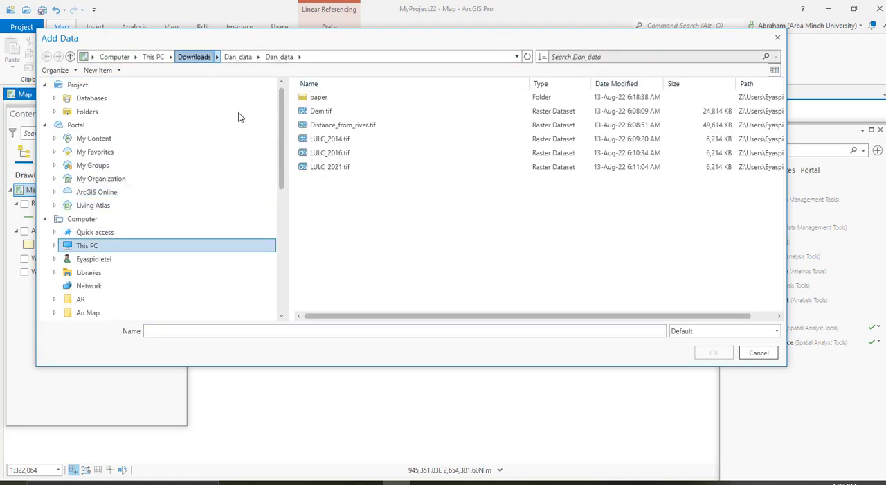
click(758, 353)
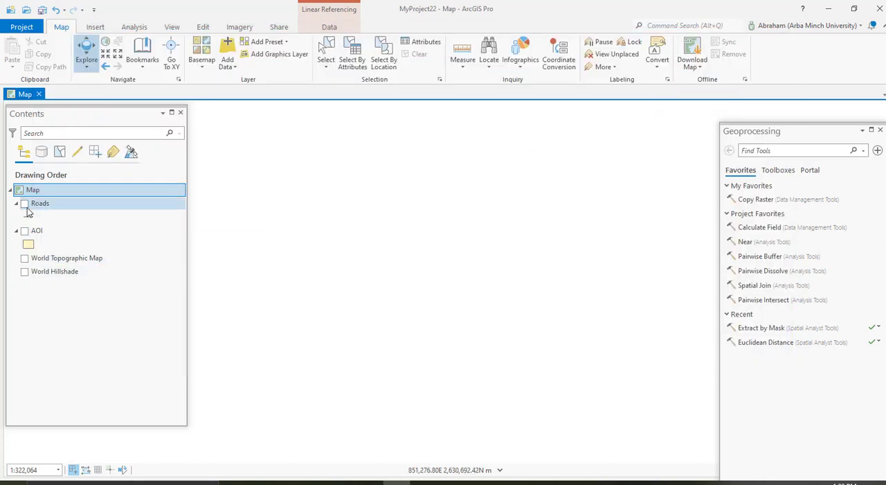
Step: Turn on the Roads layer and pan the map to centre the road network
click(24, 203)
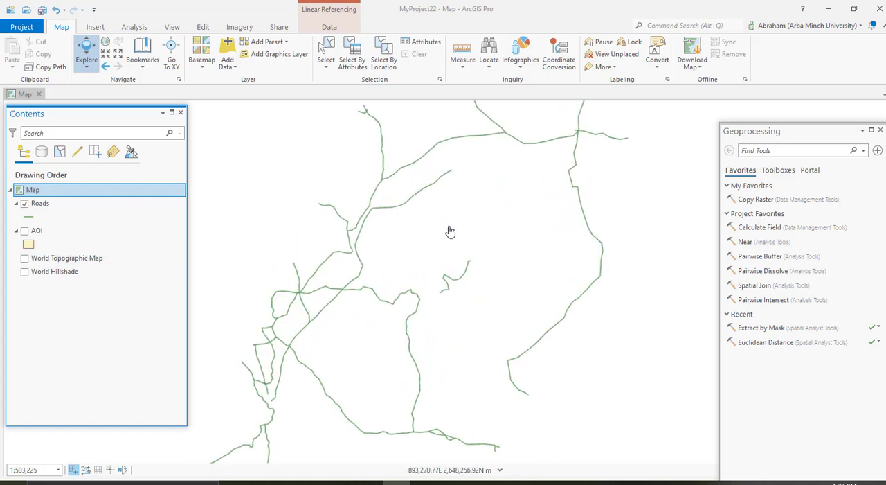
drag(450, 231, 450, 255)
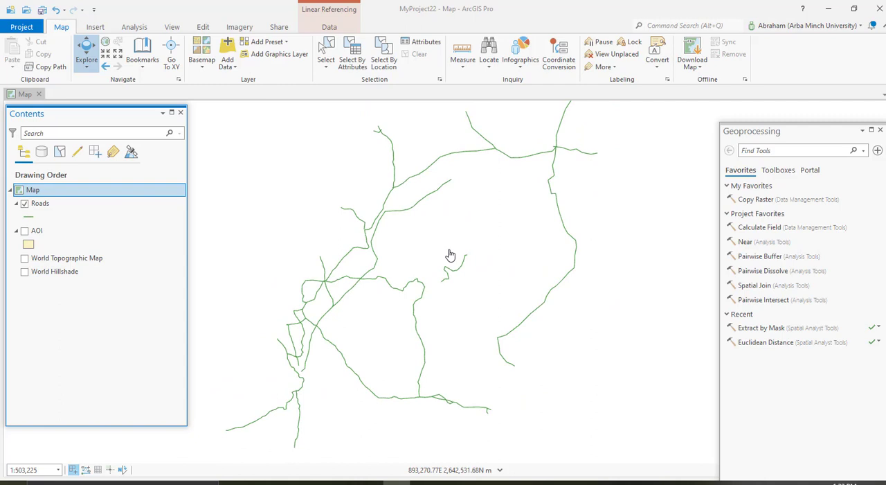
mouse_move(523, 186)
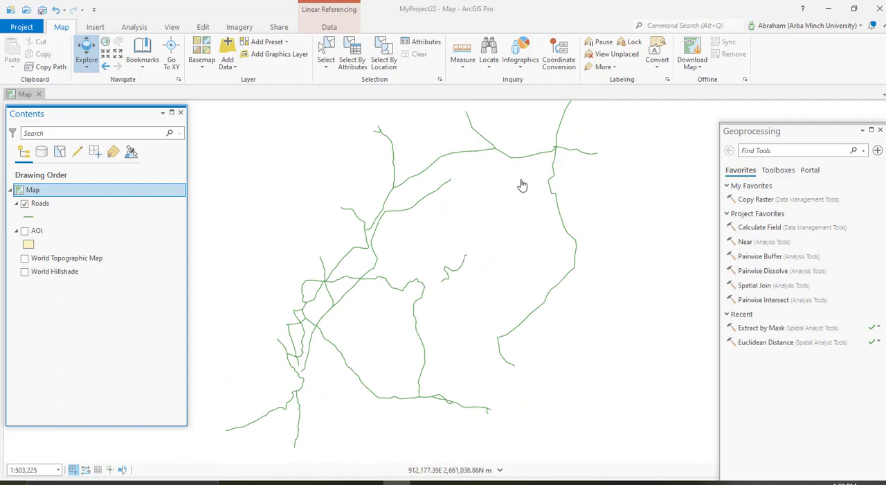
mouse_move(672, 160)
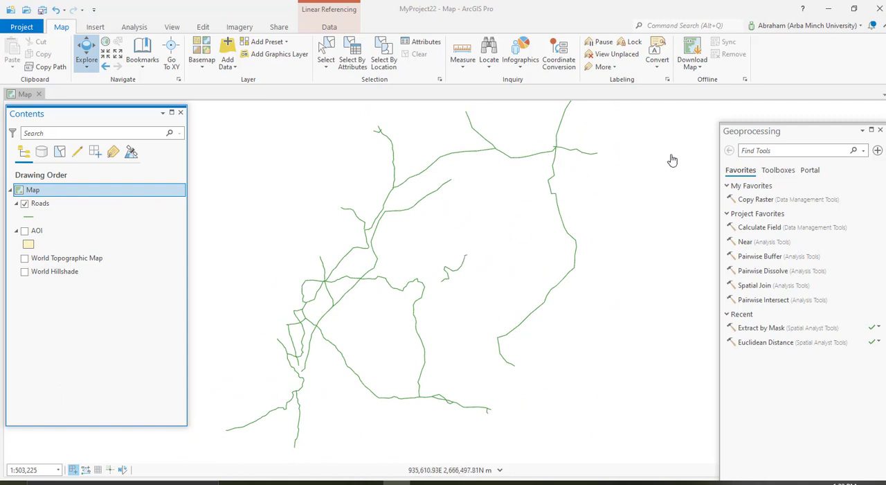
click(797, 150)
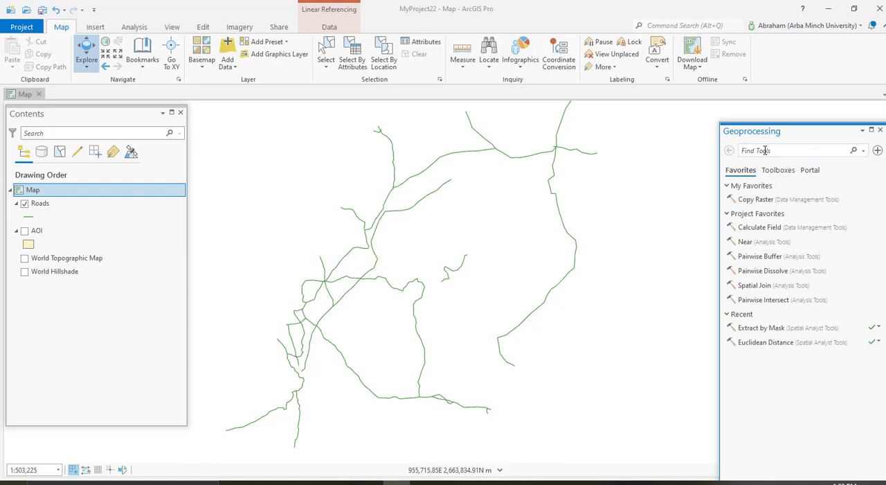
mouse_move(767, 145)
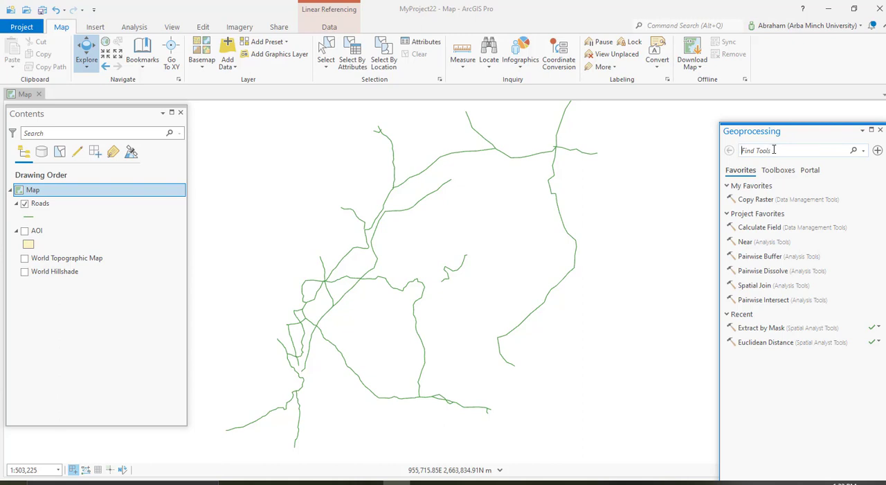
Step: Enter a tool search in Geoprocessing Find Tools, currently 'eq' listing Equal To
text(ed)
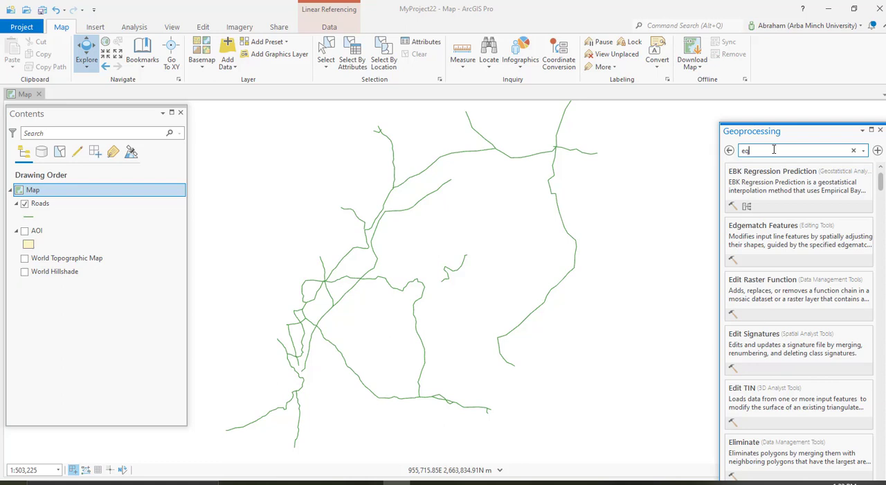
text(q)
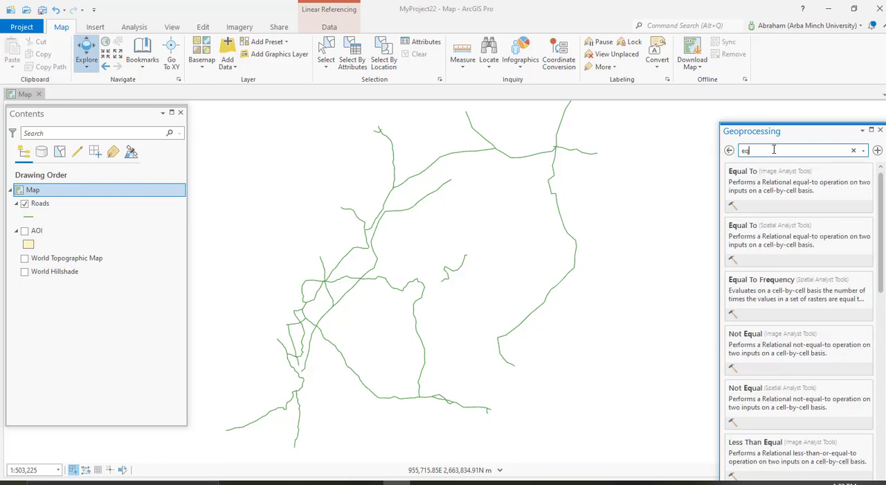
mouse_move(774, 150)
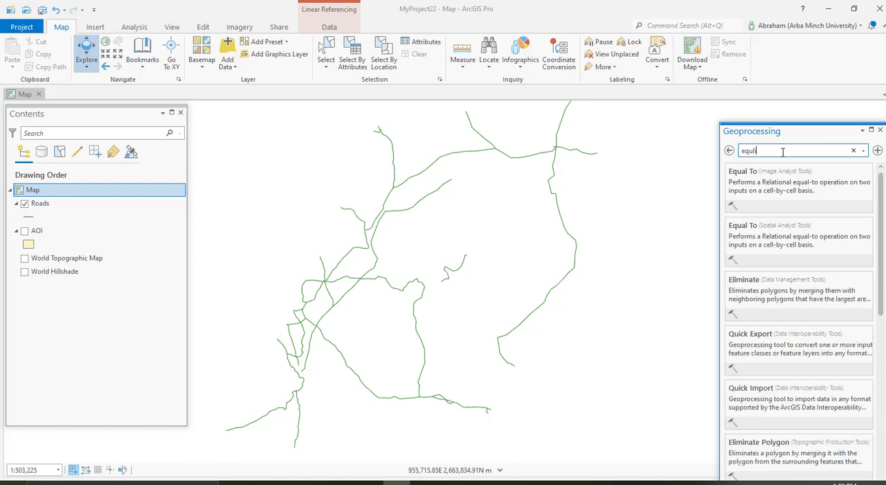
mouse_move(784, 173)
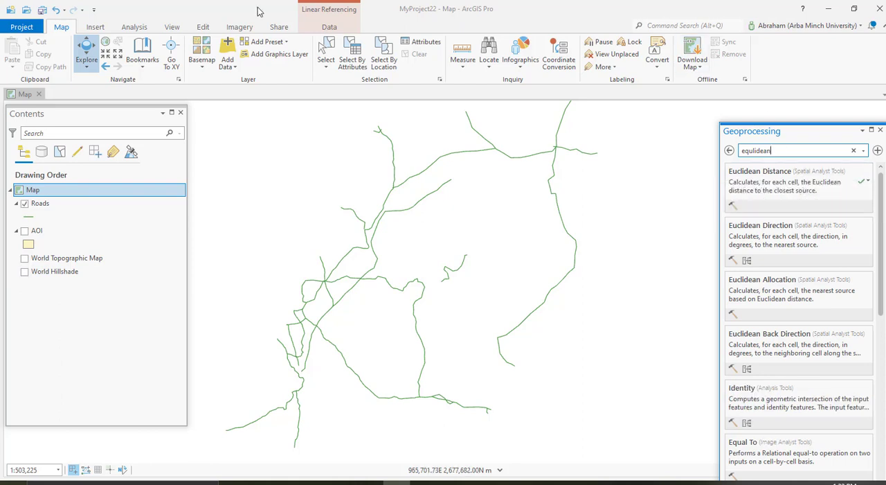
mouse_move(134, 26)
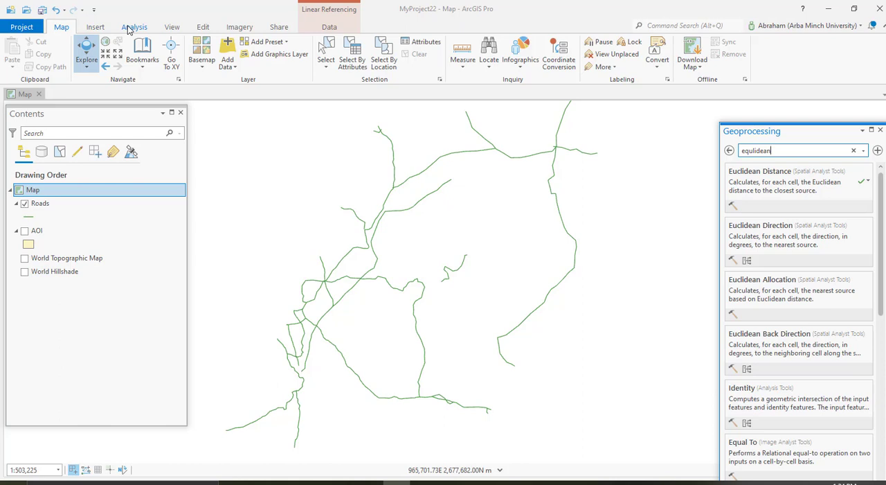
mouse_move(172, 49)
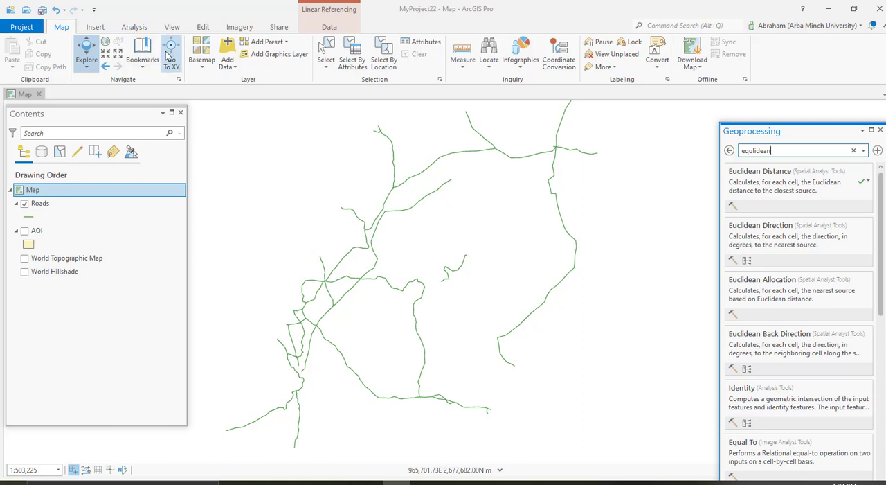
mouse_move(171, 52)
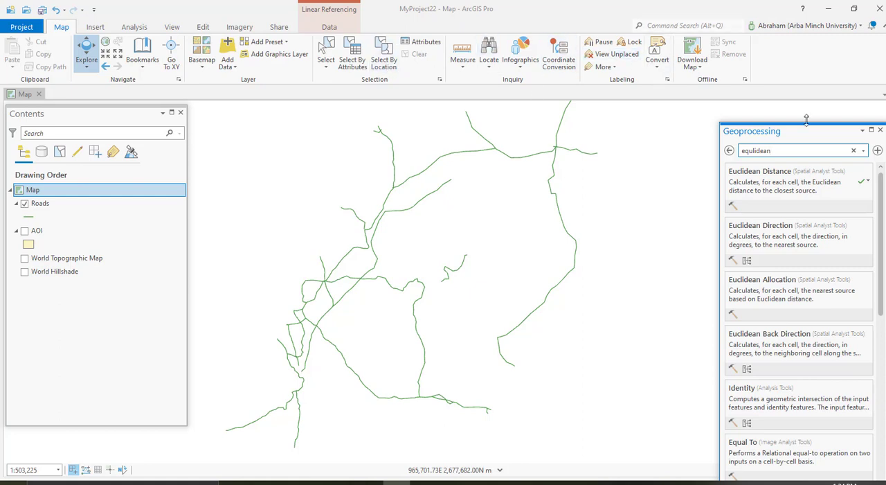
mouse_move(758, 185)
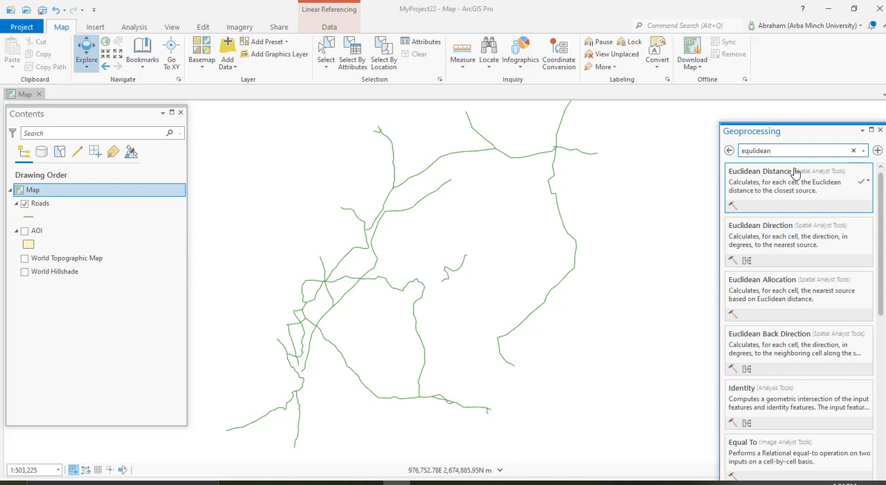
Step: Open the Euclidean Distance tool and choose Roads as the source data
click(764, 171)
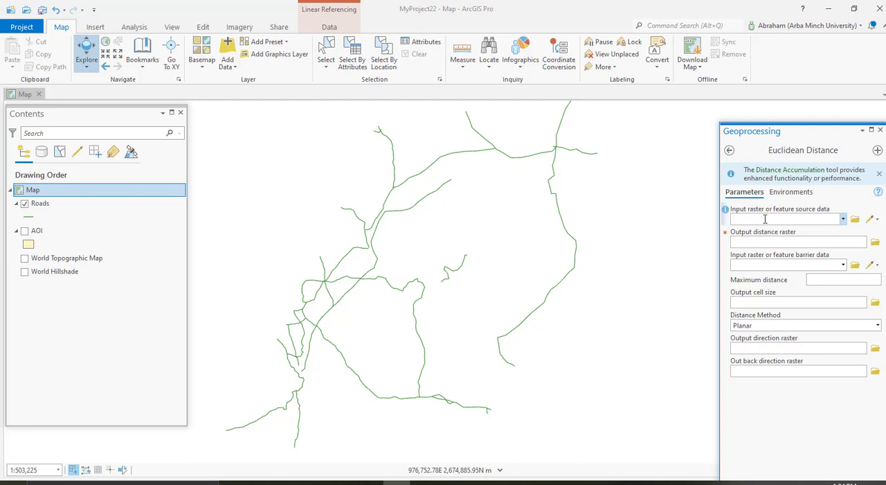
mouse_move(793, 217)
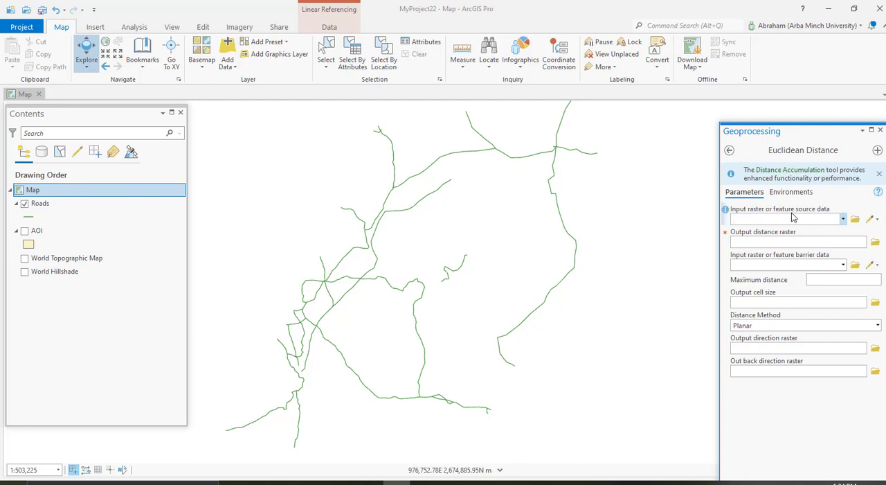
mouse_move(844, 223)
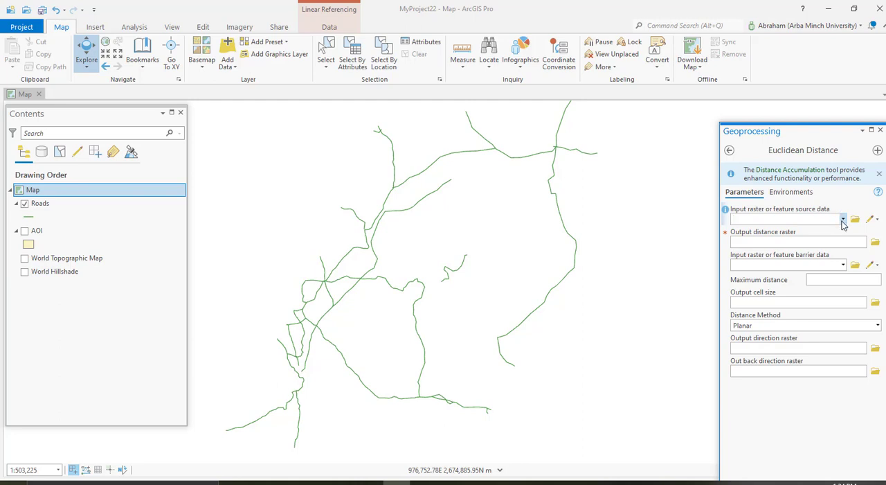
click(786, 219)
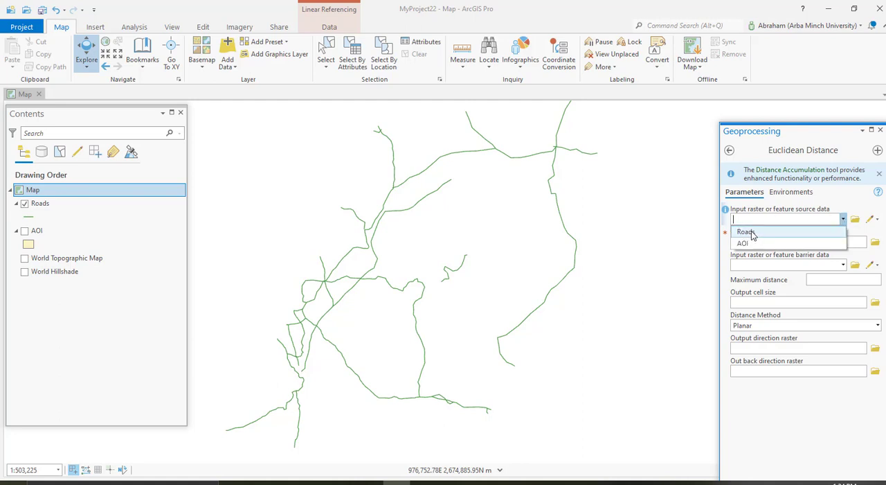
click(746, 231)
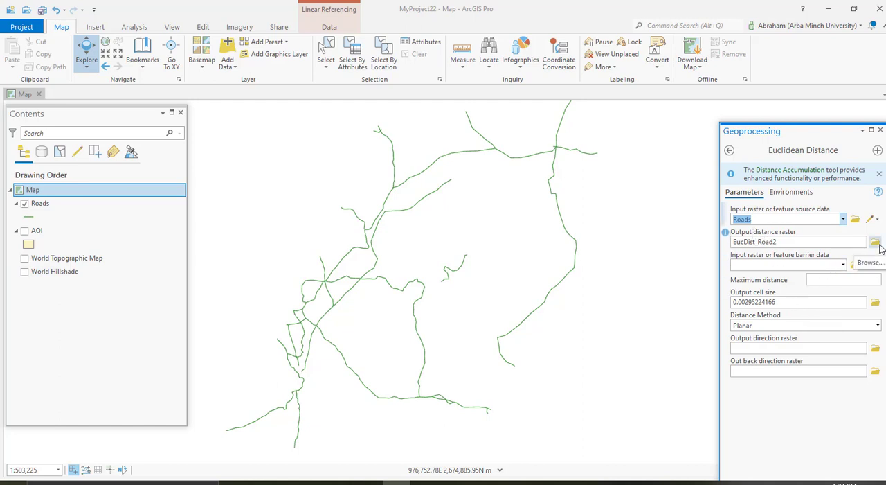
Step: Save the Euclidean Distance output raster as Ecludin1.tif in the chosen folder
click(875, 241)
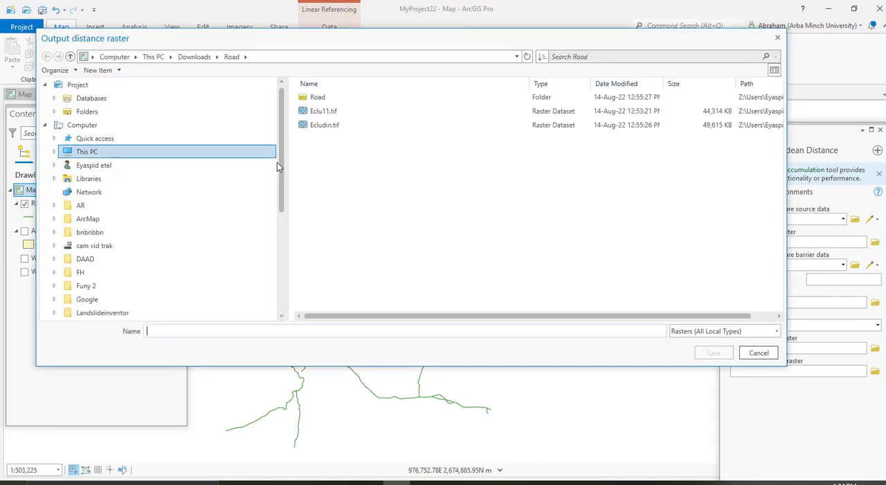
mouse_move(329, 211)
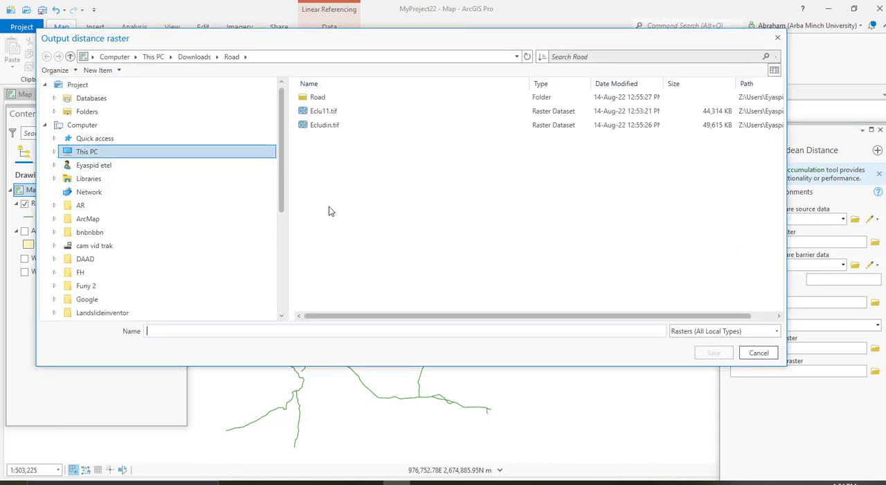
click(325, 125)
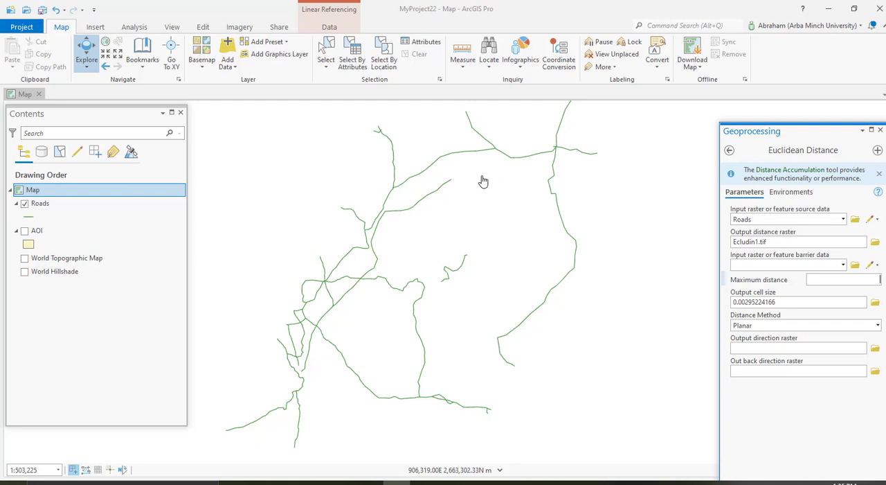
mouse_move(370, 217)
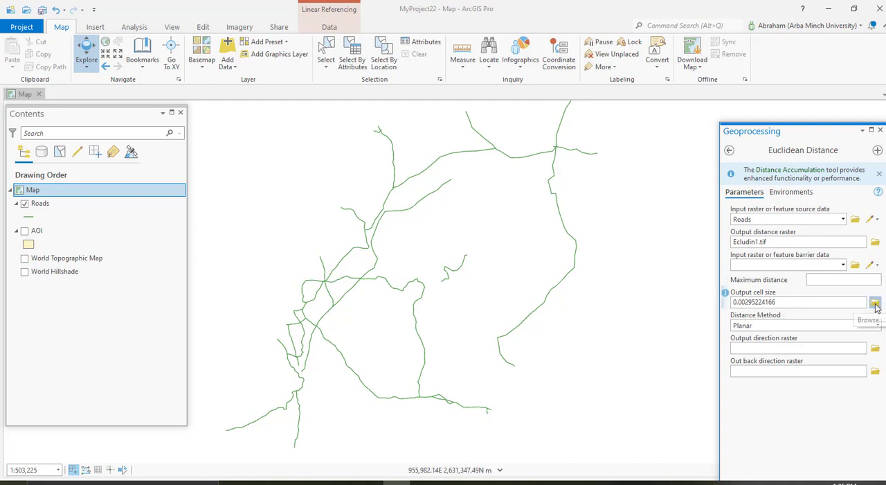
Step: Set the output cell size from Downloads > Dan_data > Dan_data > LULC_2021.tif
click(875, 303)
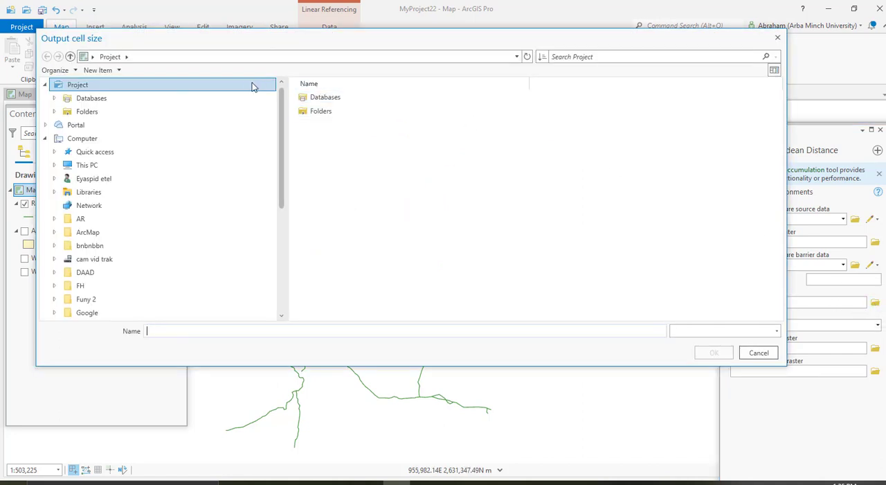
click(93, 178)
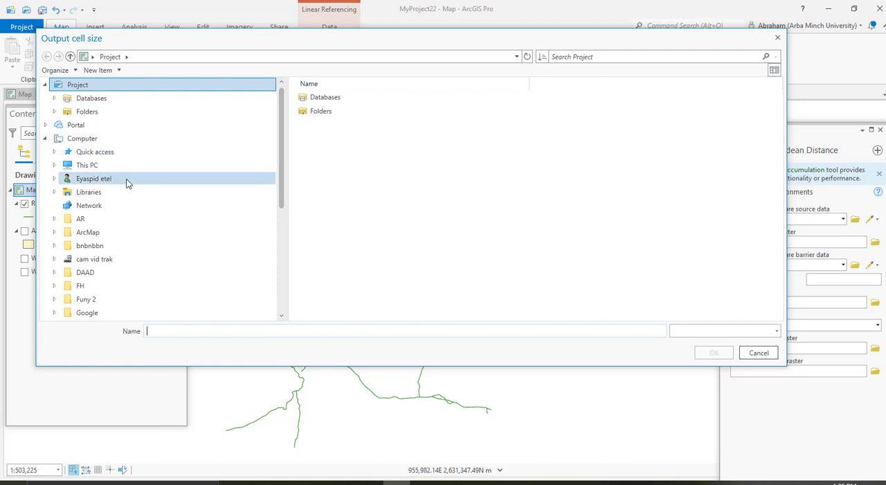
click(90, 98)
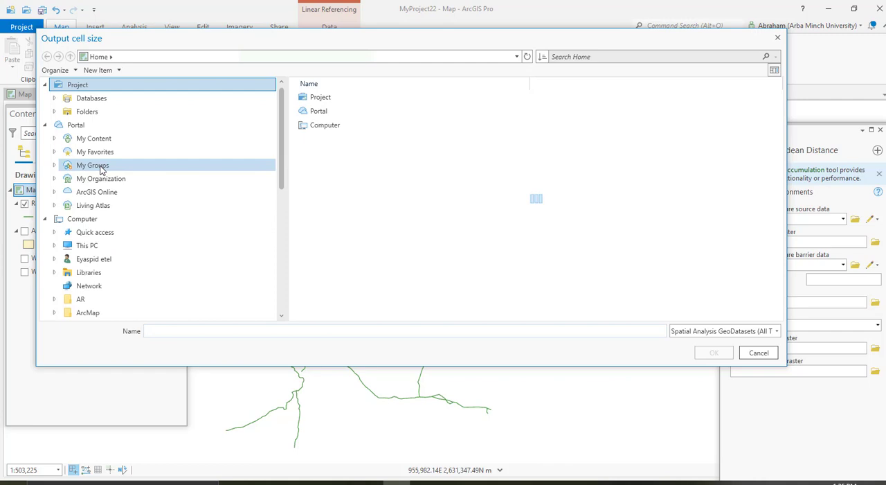
click(87, 246)
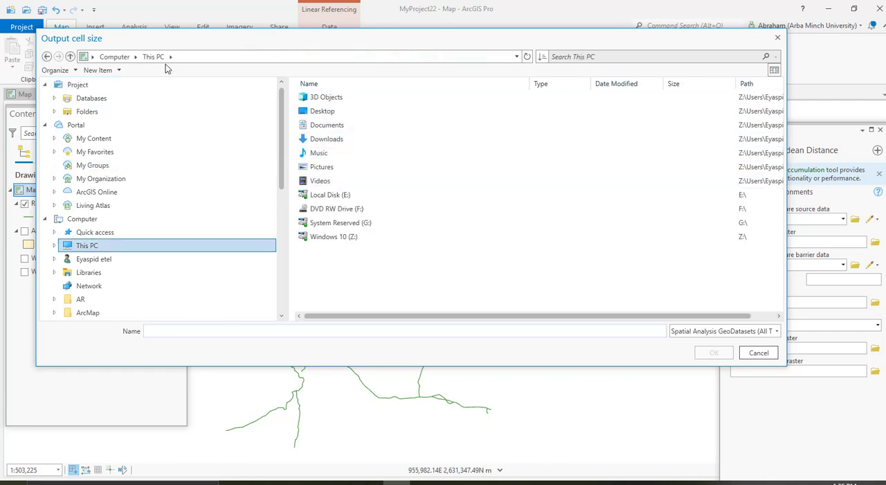
click(326, 139)
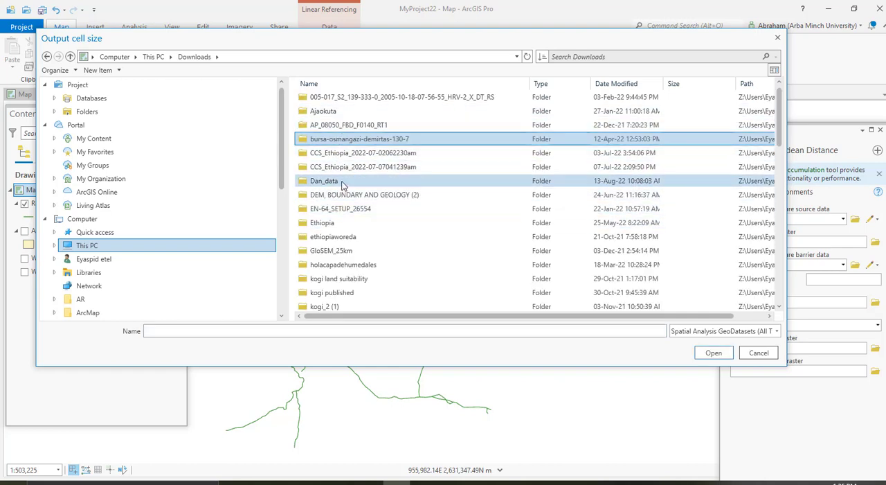
double_click(324, 180)
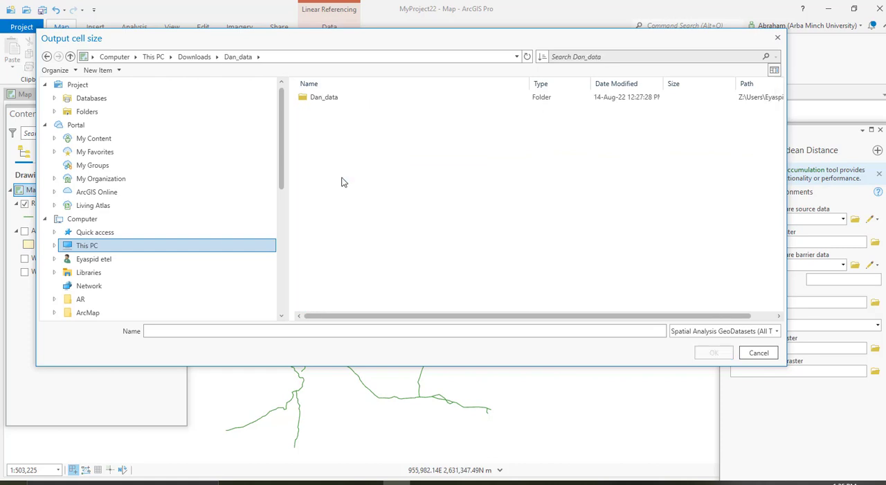
double_click(324, 96)
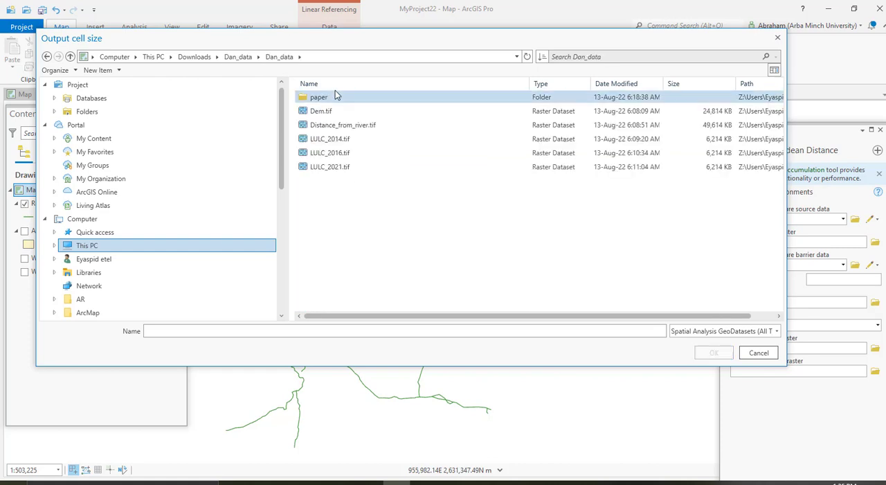
click(331, 166)
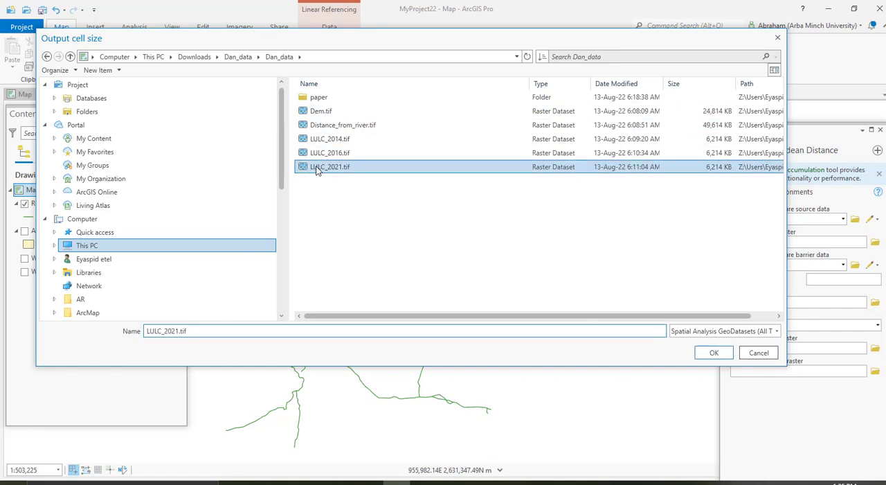
click(714, 353)
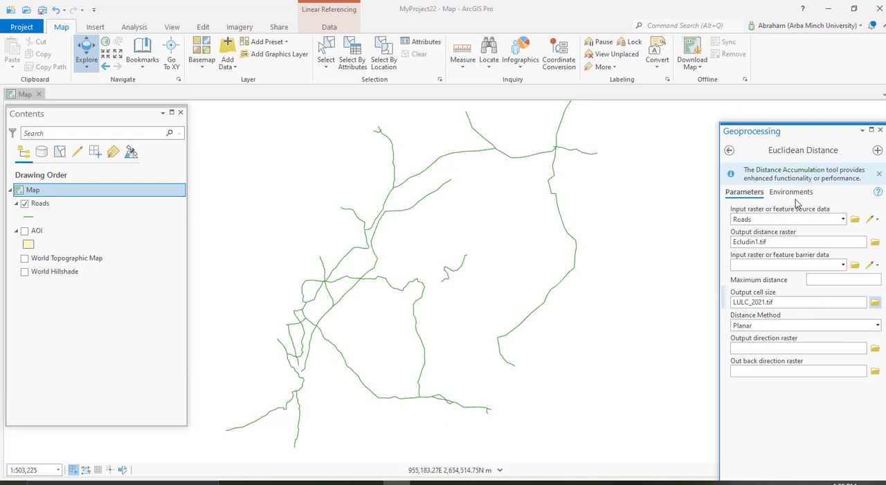
Step: Set the Processing Extent environment to the AOI layer's coordinates and review Raster Analysis settings
click(791, 191)
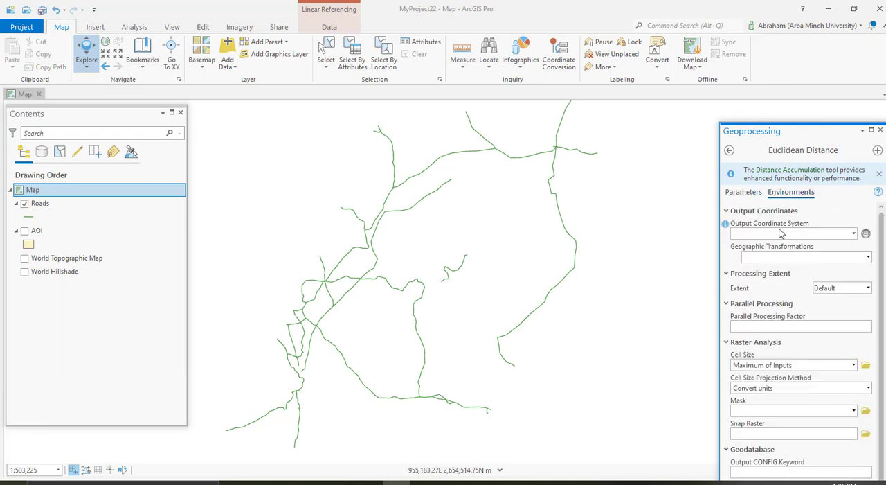
click(789, 234)
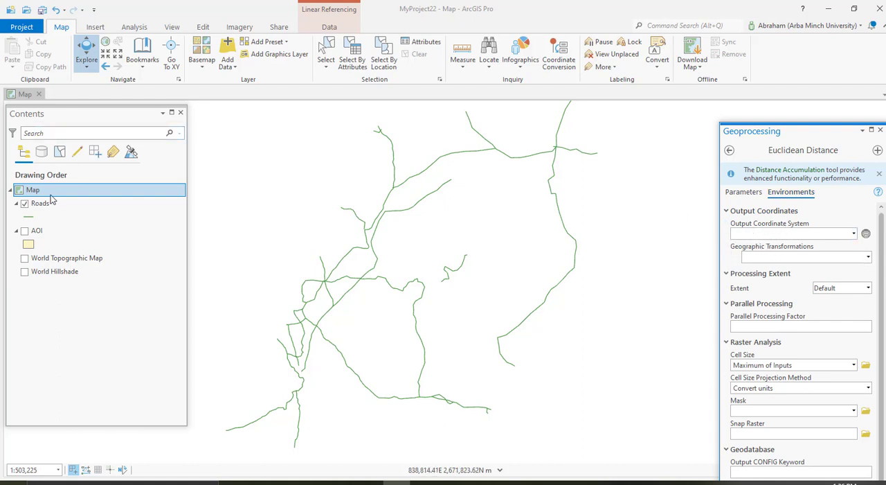
mouse_move(797, 224)
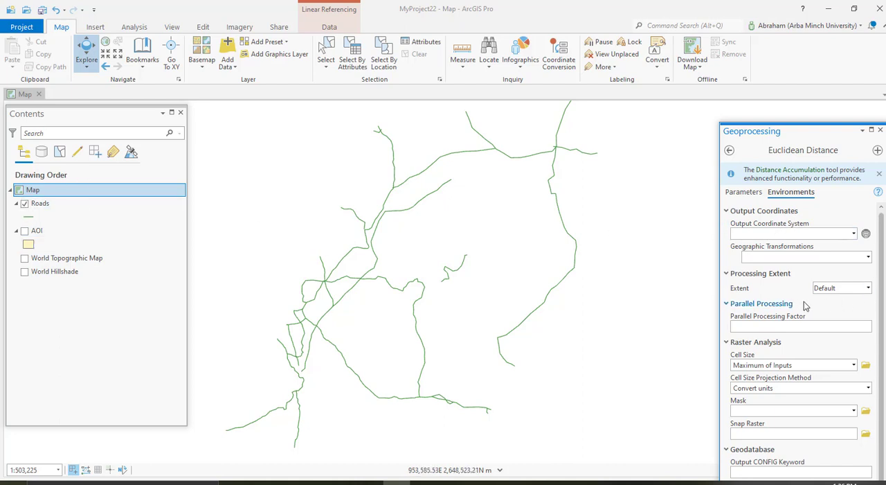
click(869, 287)
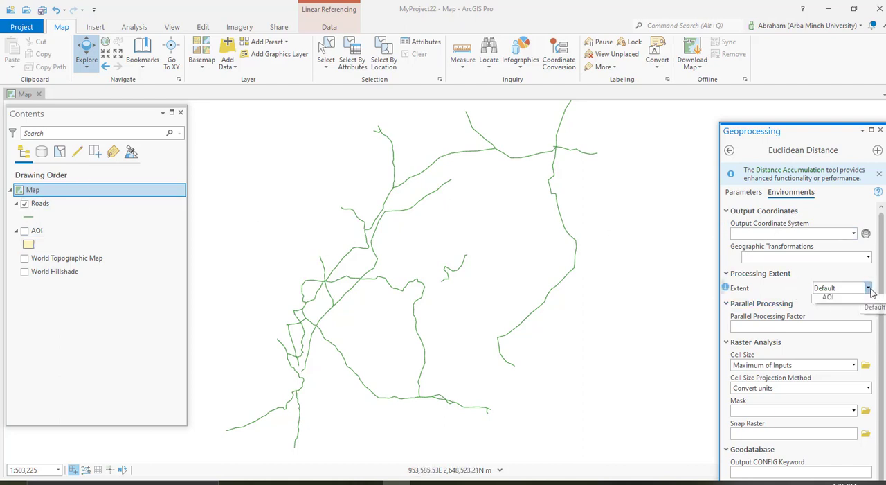
click(869, 288)
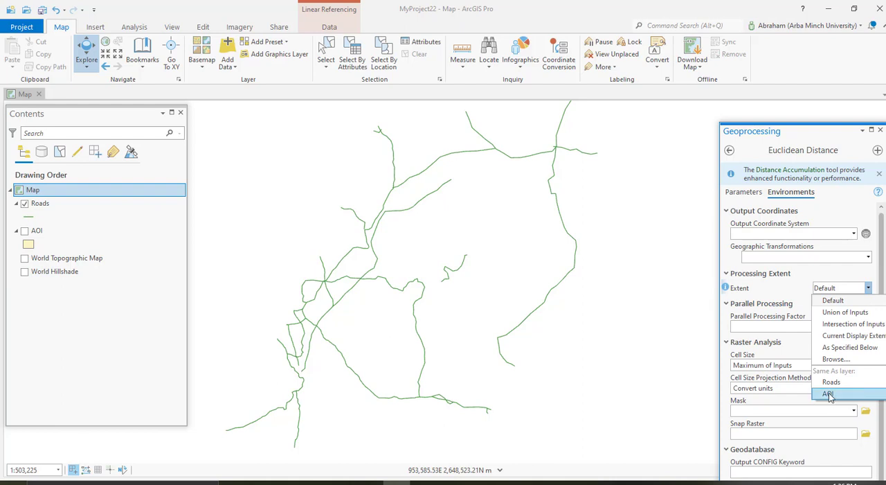
click(849, 347)
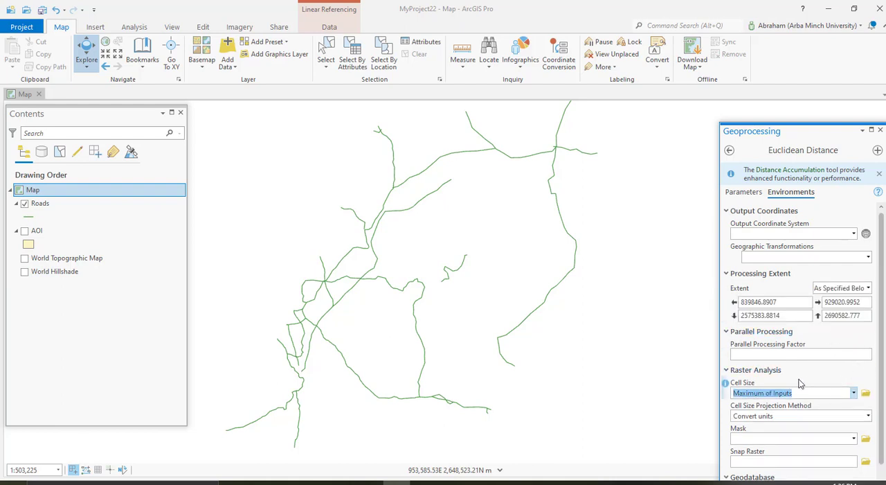
scroll(down, 3)
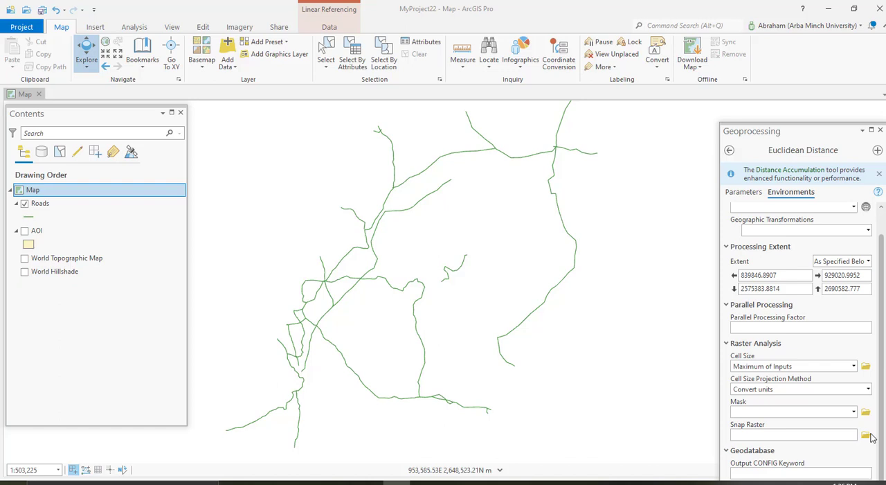
click(866, 434)
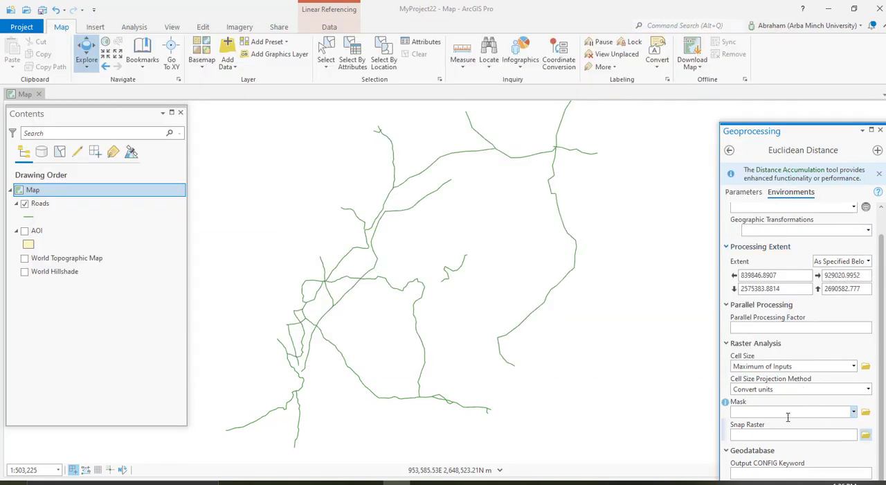
scroll(down, 3)
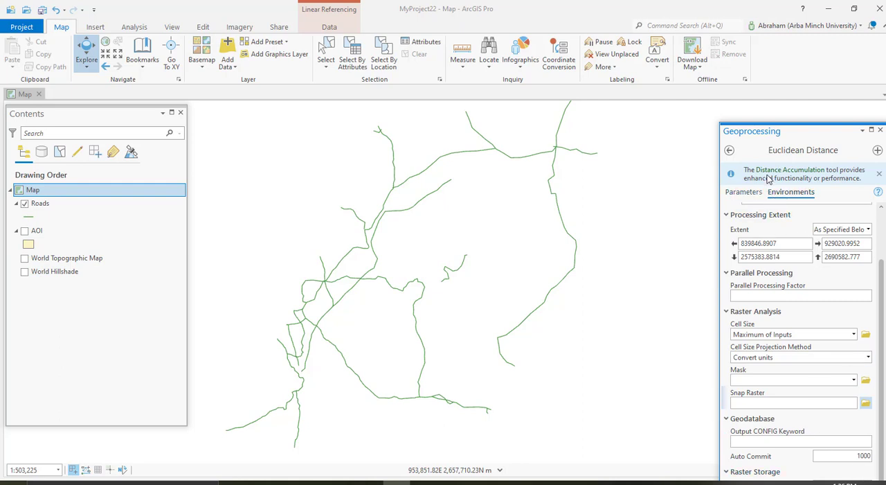
Step: Return to Parameters, run Euclidean Distance from Roads, and dismiss the run details
click(744, 192)
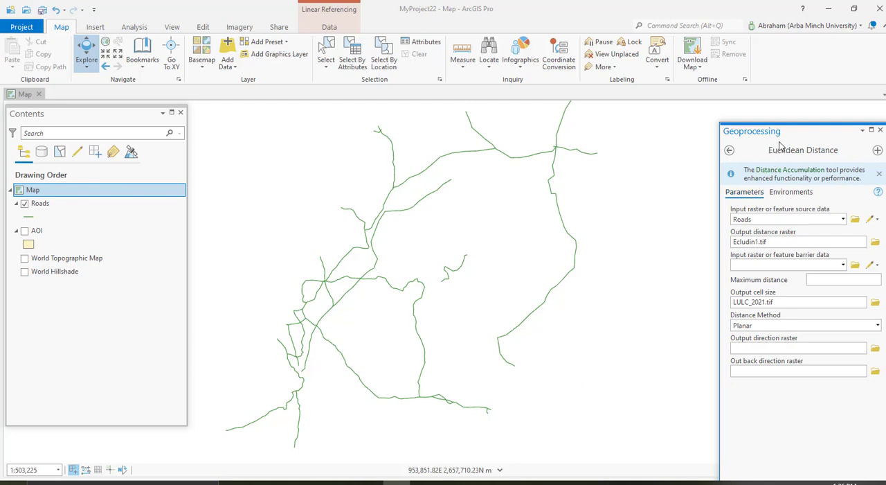
mouse_move(826, 140)
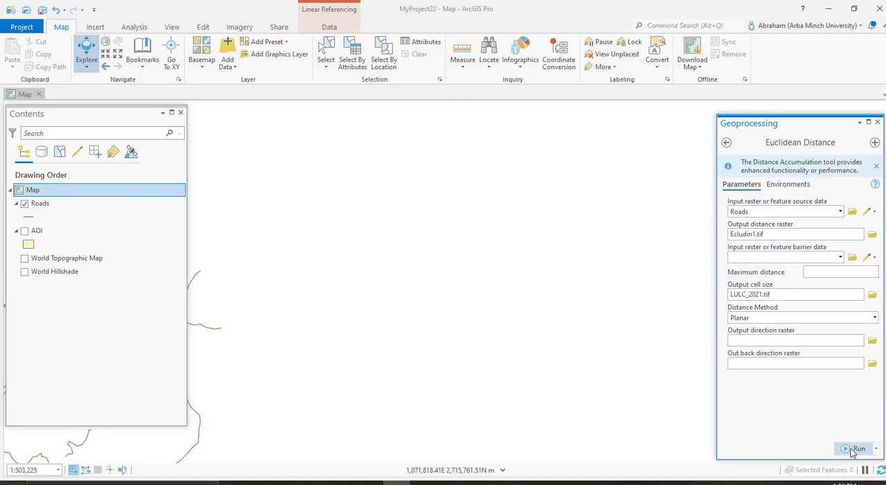
mouse_move(843, 436)
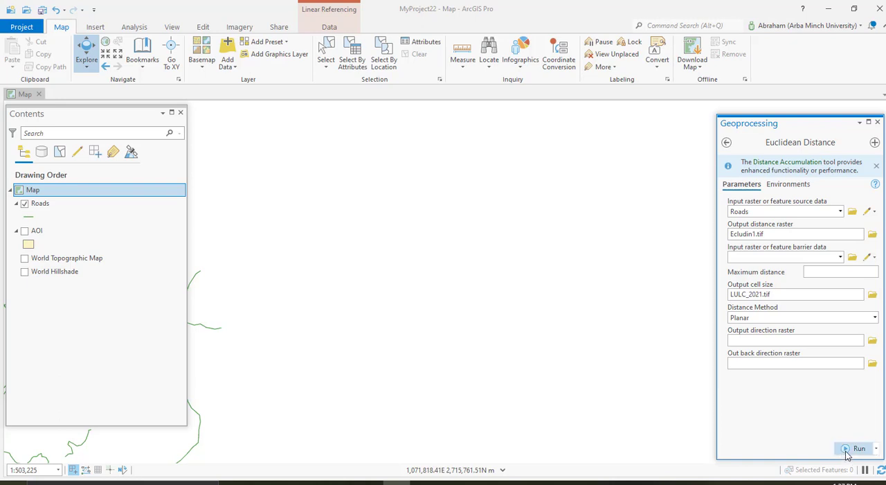
click(859, 448)
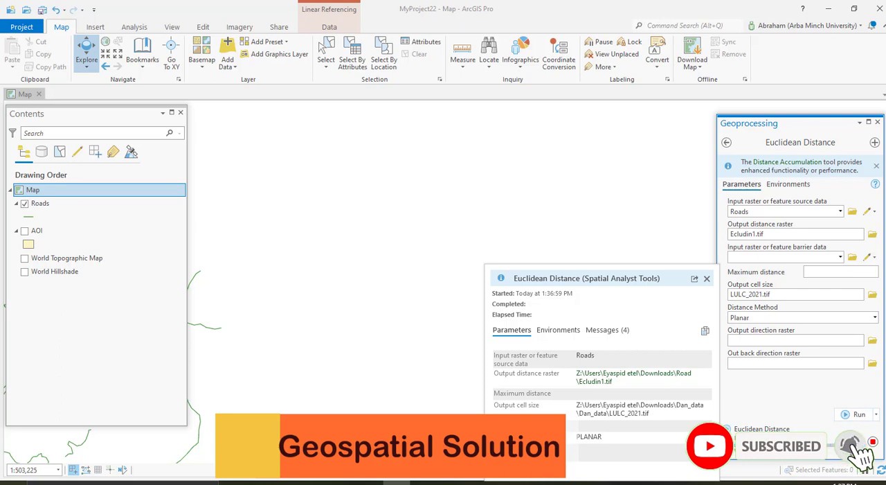
click(859, 414)
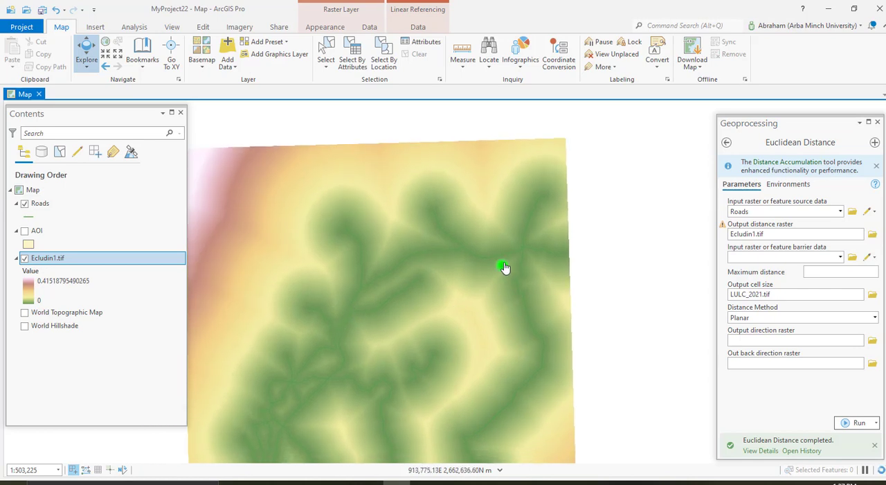
Step: Check distance values on the Ecludin1.tif raster in the pop-up, then close it
click(539, 239)
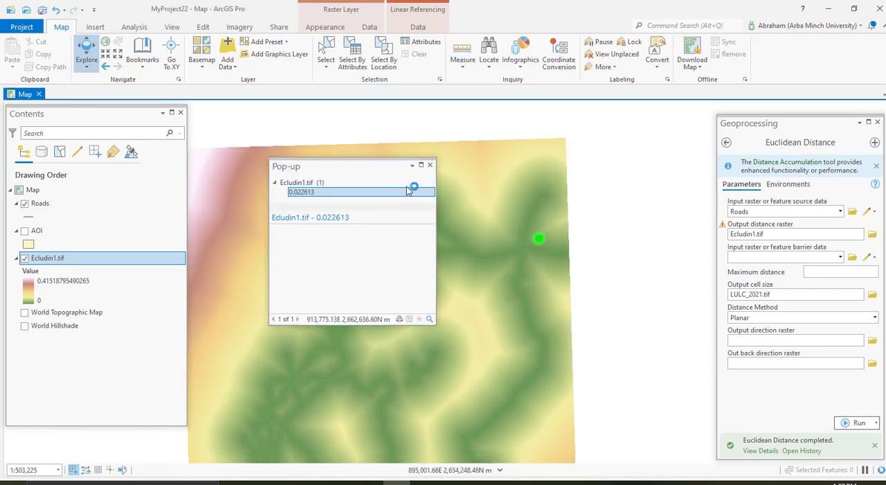
click(539, 239)
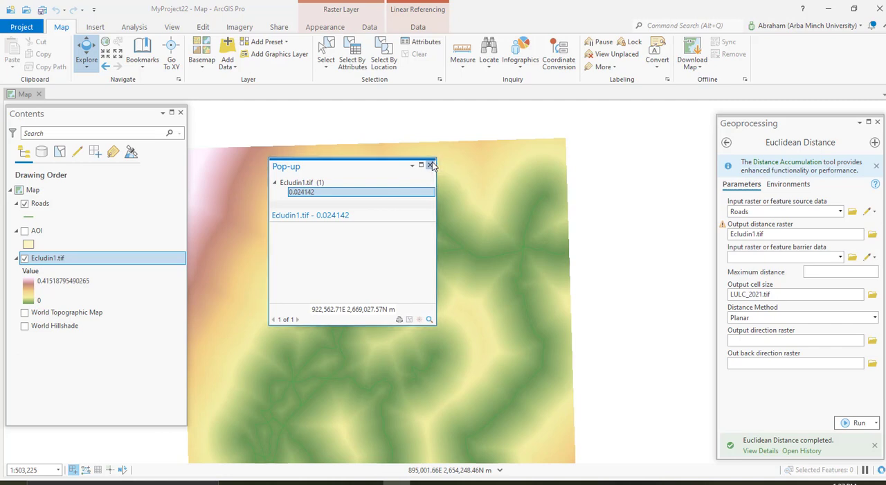
click(432, 165)
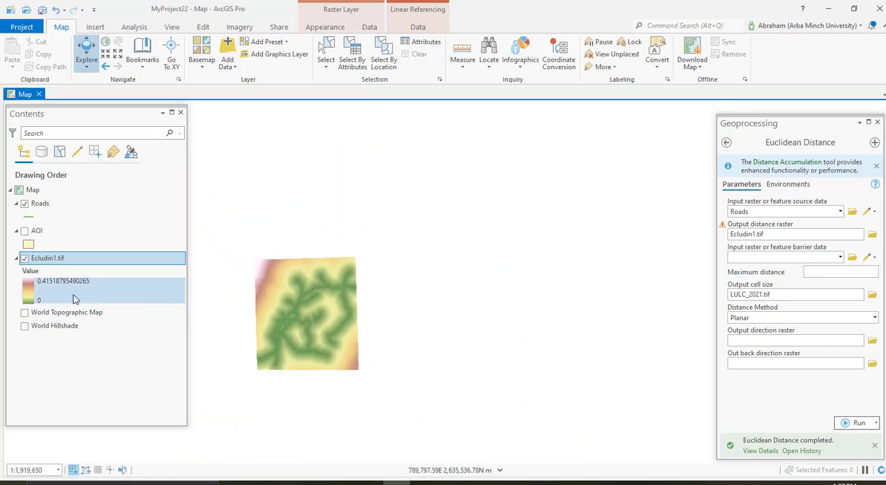
Step: Turn on the AOI layer over the distance raster and select it
click(24, 231)
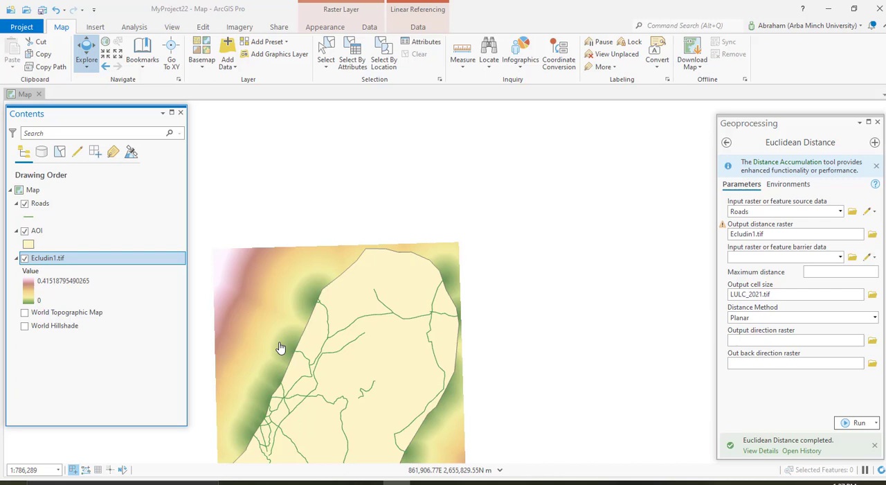
click(280, 347)
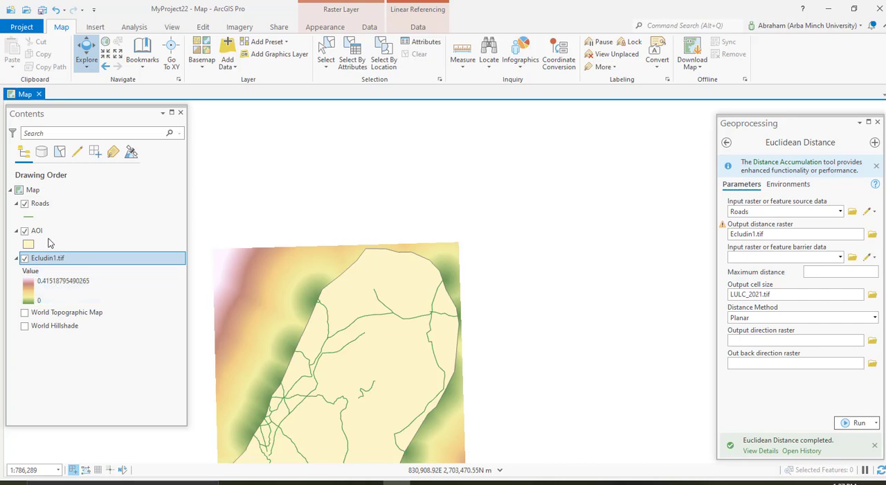
click(37, 230)
text(extr)
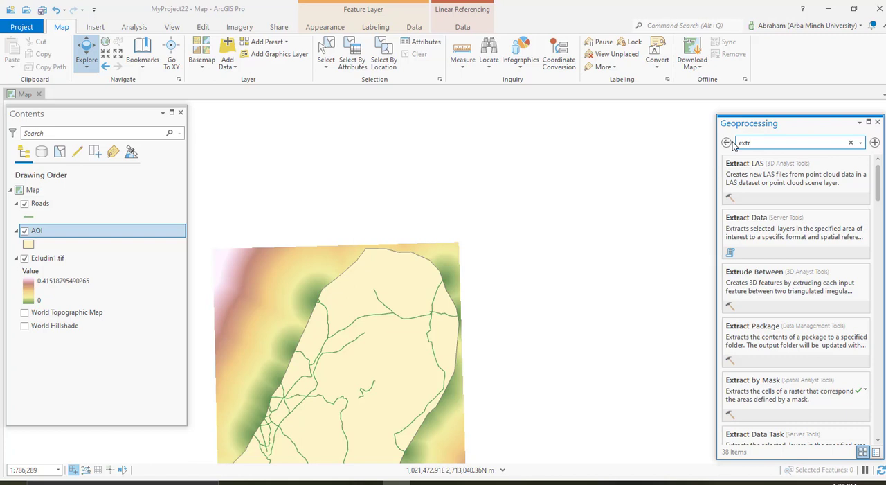
mouse_move(787, 385)
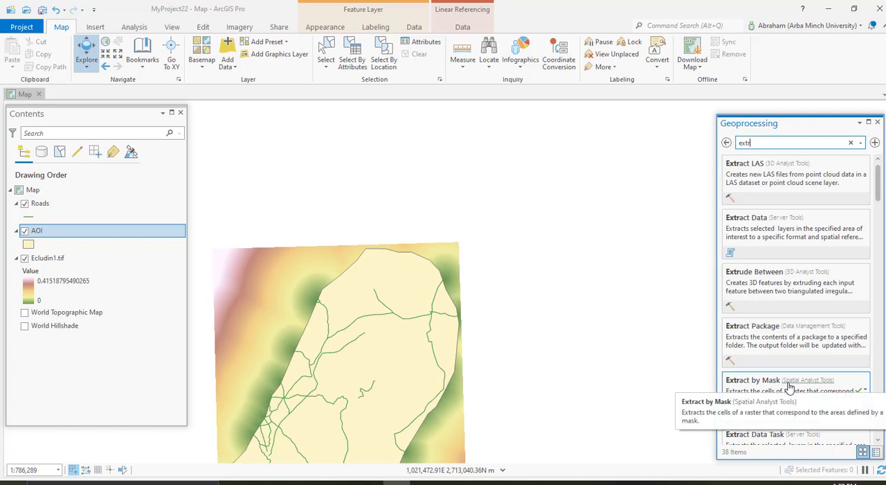
mouse_move(774, 385)
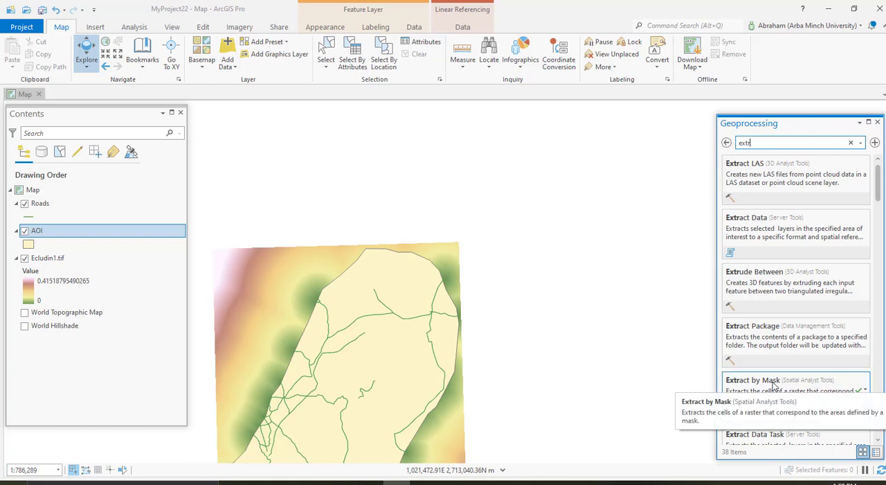
Step: Open Extract by Mask, choose AOI as the mask, and run the clip
click(753, 380)
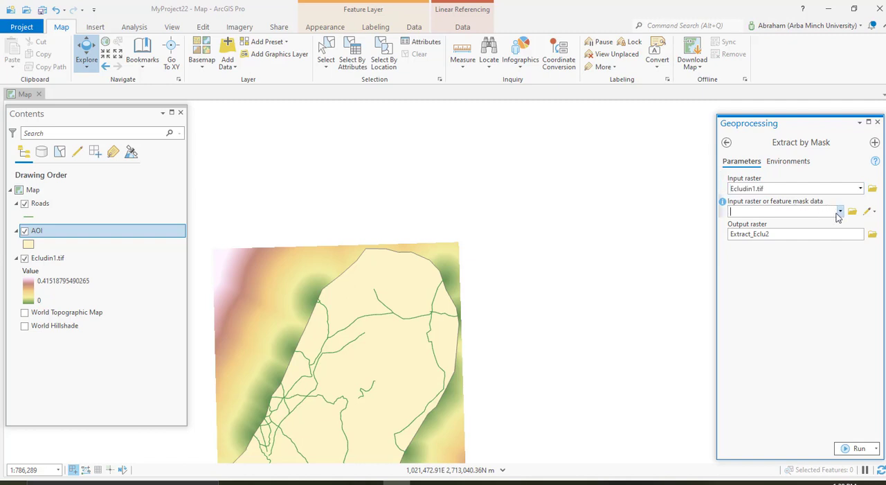
click(840, 211)
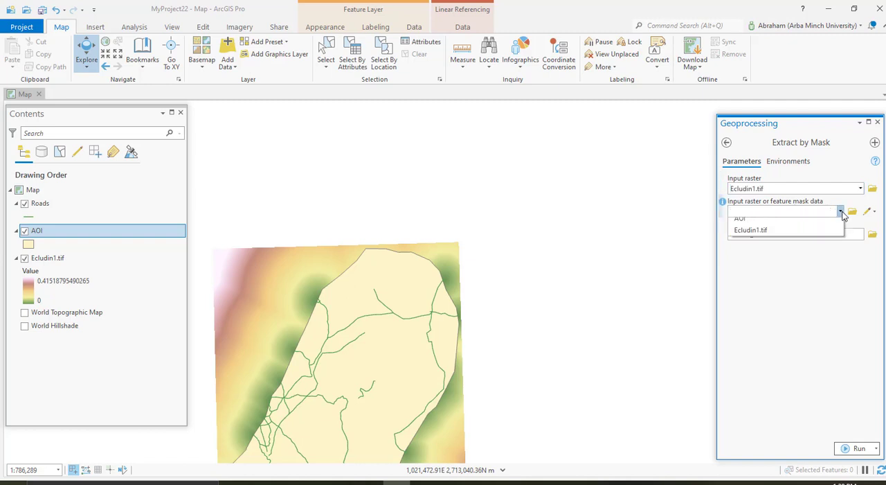
click(739, 217)
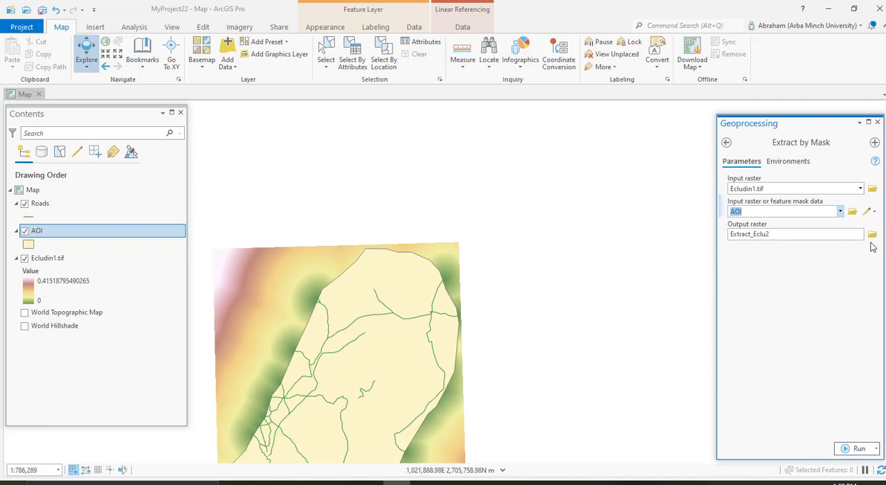
mouse_move(836, 416)
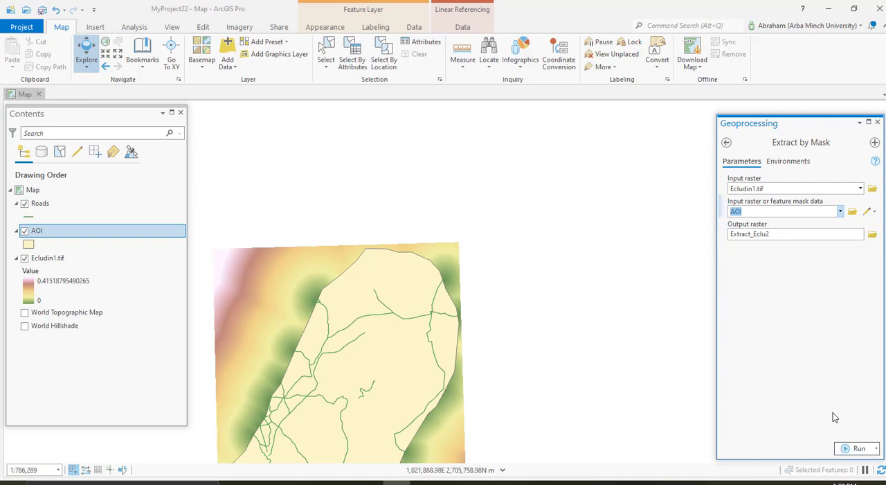
click(860, 448)
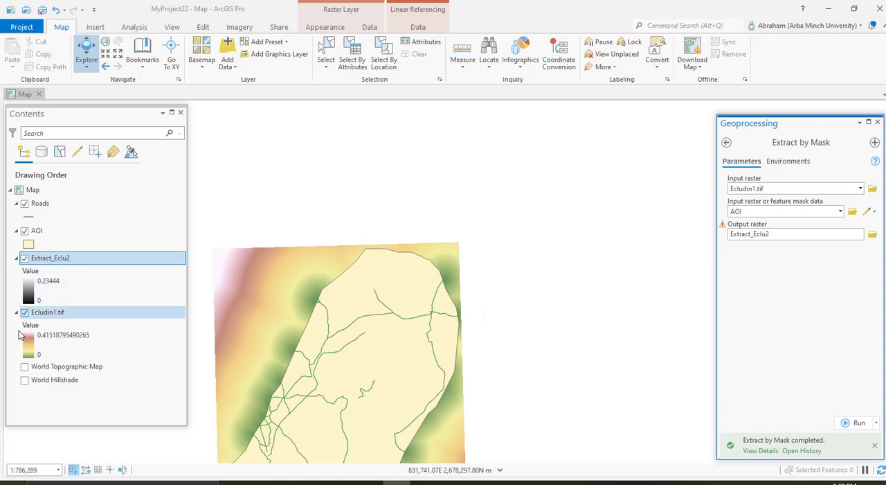
Step: Hide Ecludin1.tif and AOI so Extract_Eclu2 shows with roads on top
click(25, 313)
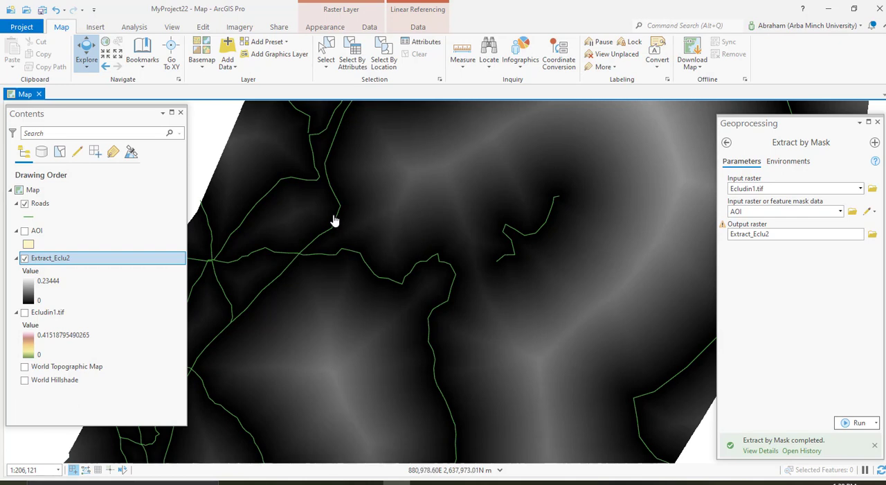
click(101, 132)
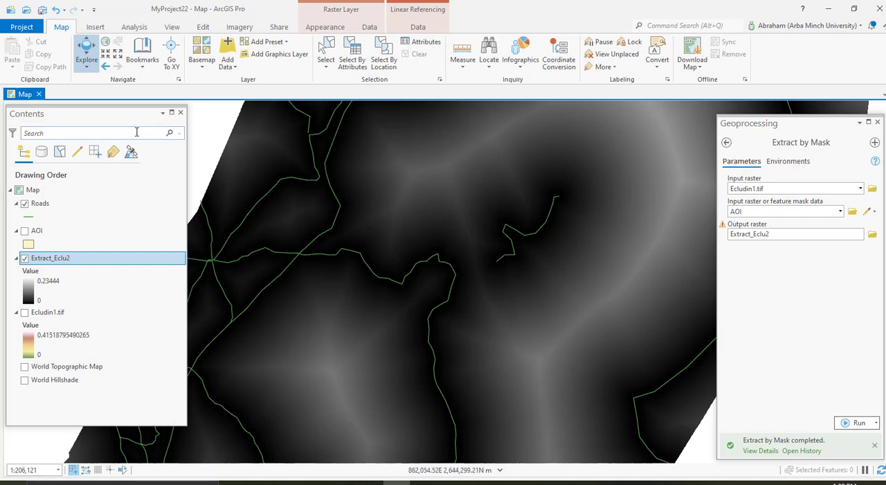